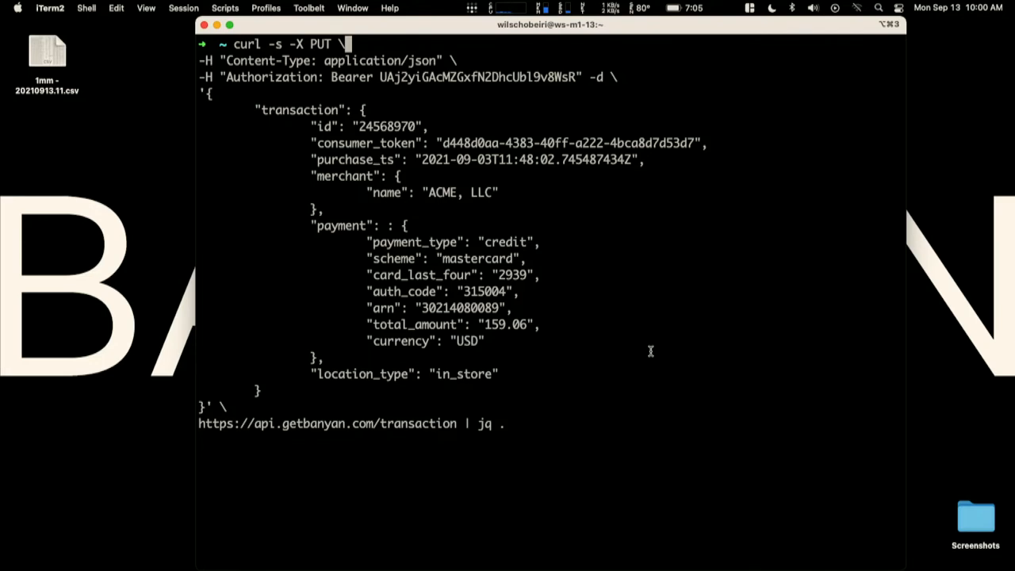
mouse_move(549, 351)
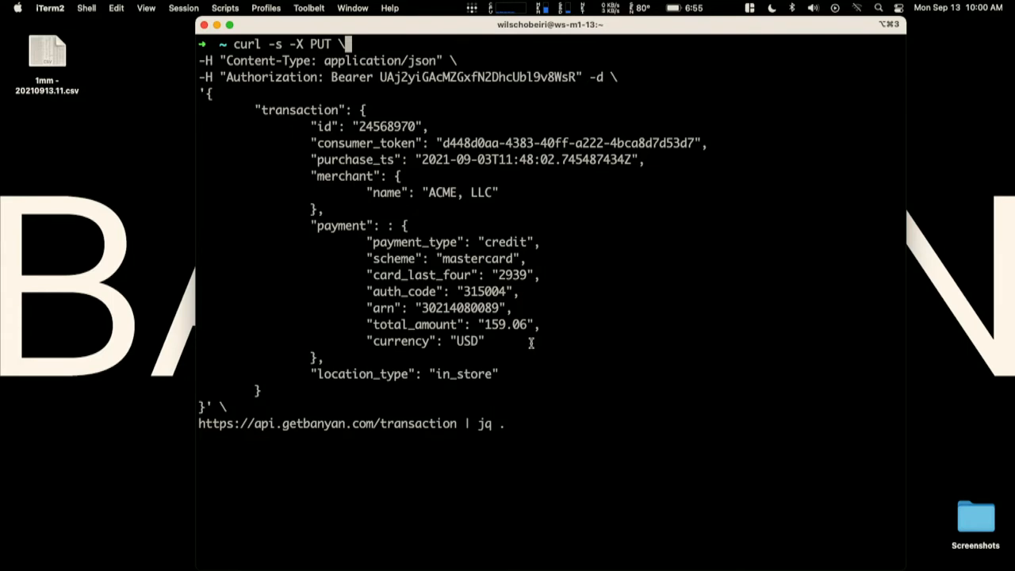
Run the curl PUT to the Banyan transaction endpoint and get the itemized receipt JSON (DeWalt drills, prices, quantities).
key(Return)
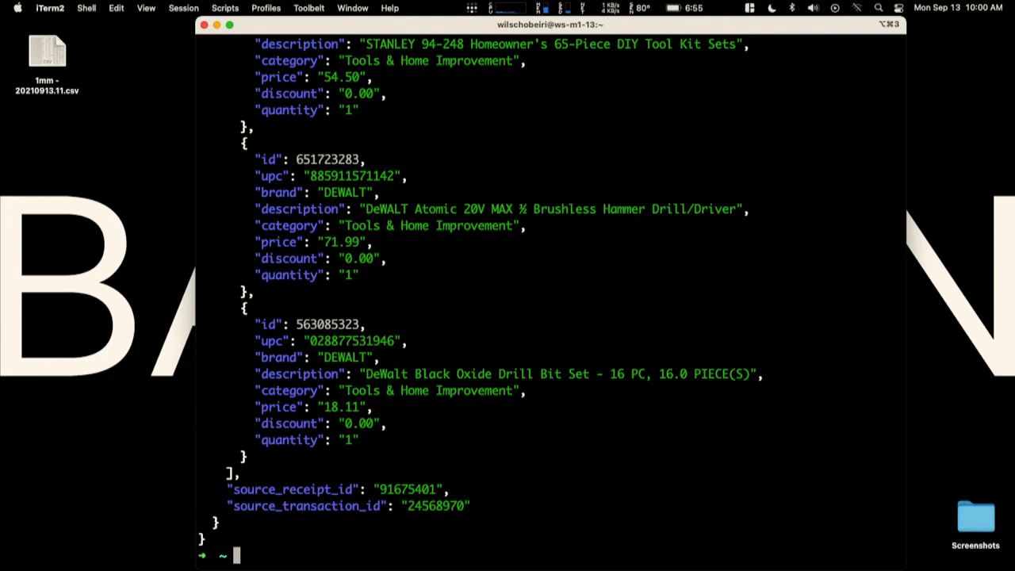
mouse_move(469, 303)
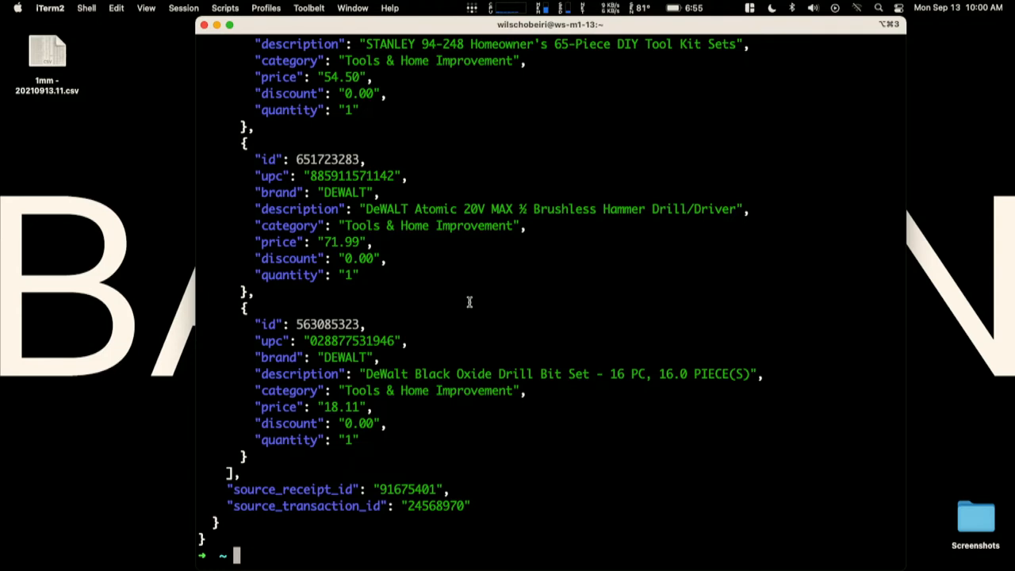
mouse_move(263, 149)
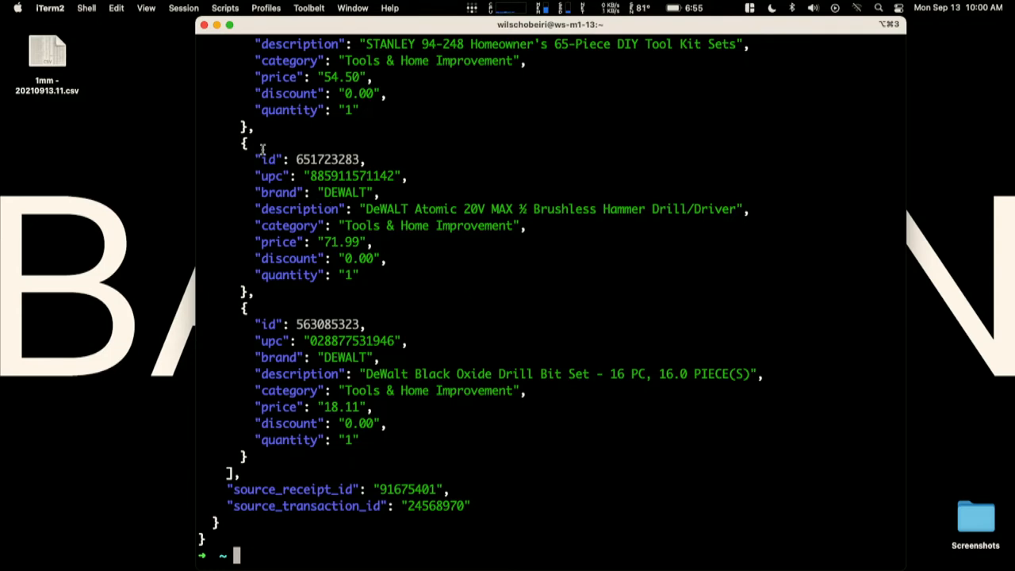
mouse_move(200, 143)
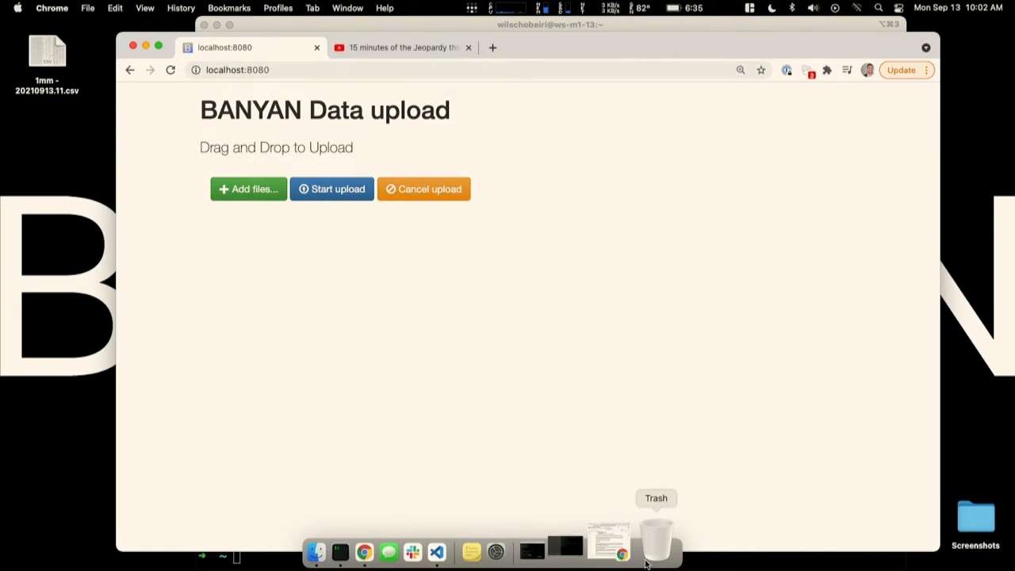
mouse_move(504, 390)
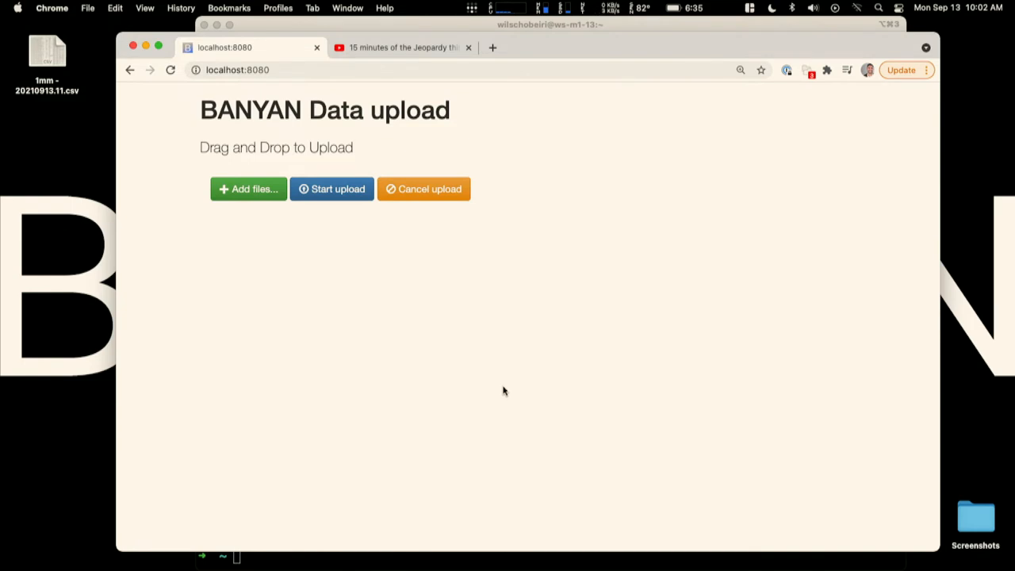
mouse_move(488, 381)
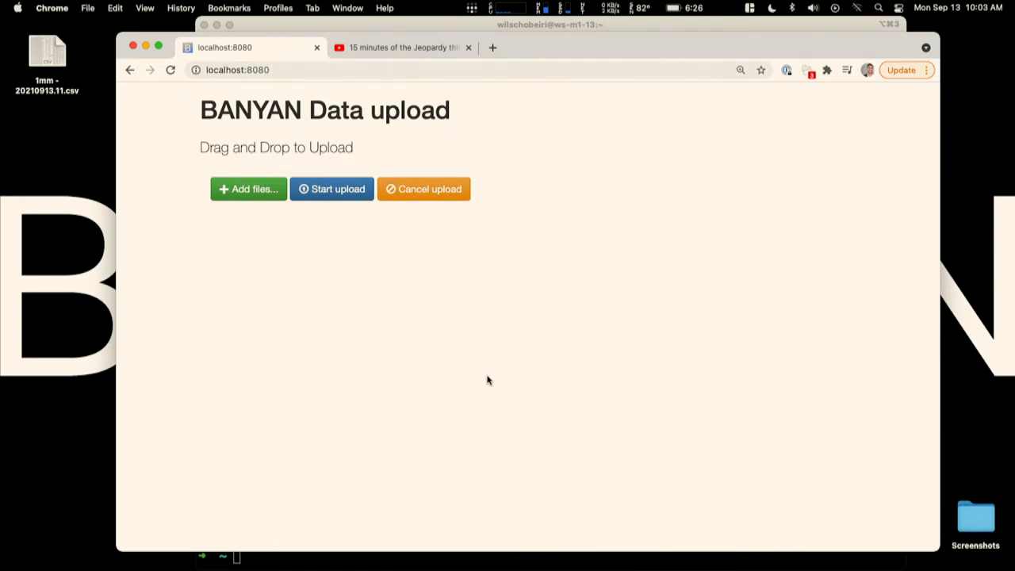
mouse_move(489, 379)
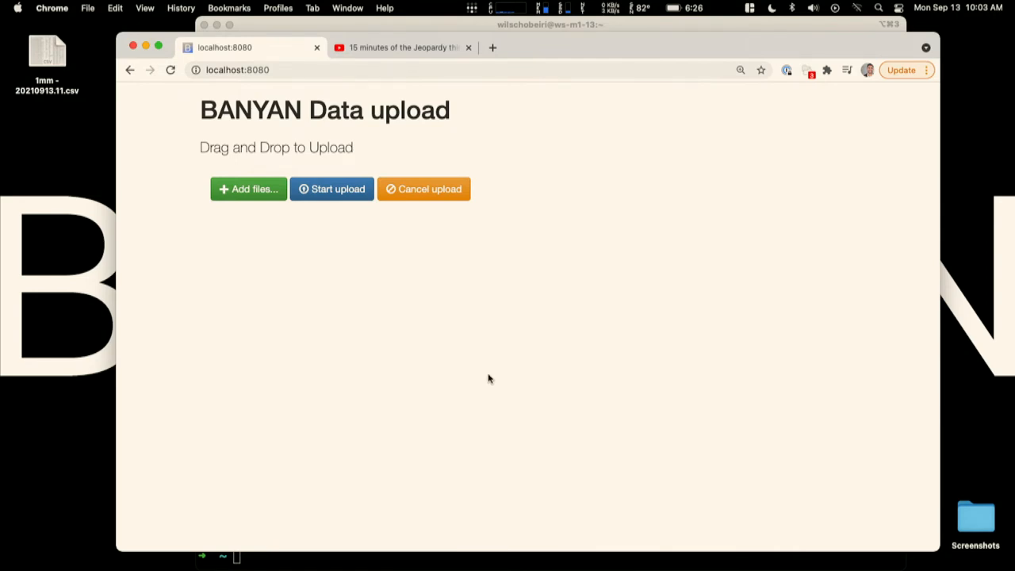
Start the Jeopardy think music in YouTube, then return to the localhost:8080 data upload page.
click(403, 47)
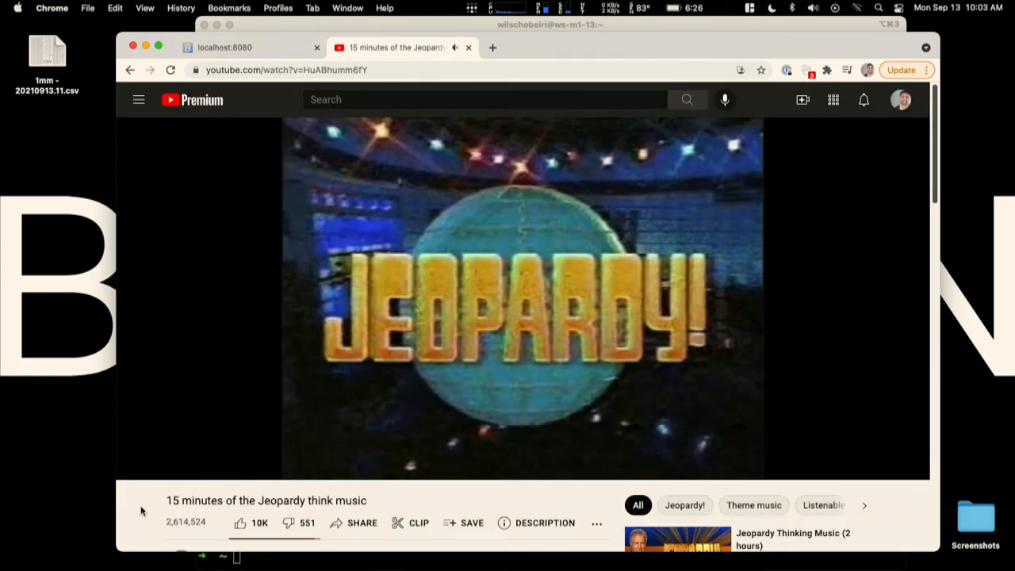
click(225, 47)
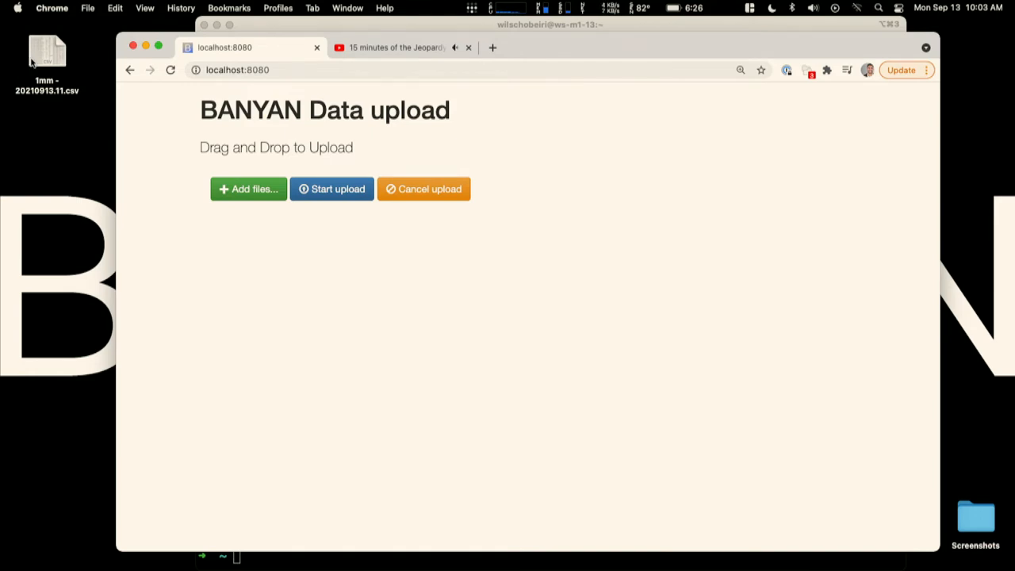
Start the upload of 1mm - 20210913.11.csv and wait for 1,060,019 records processed with 975,217 matches, checking the music meanwhile.
click(331, 189)
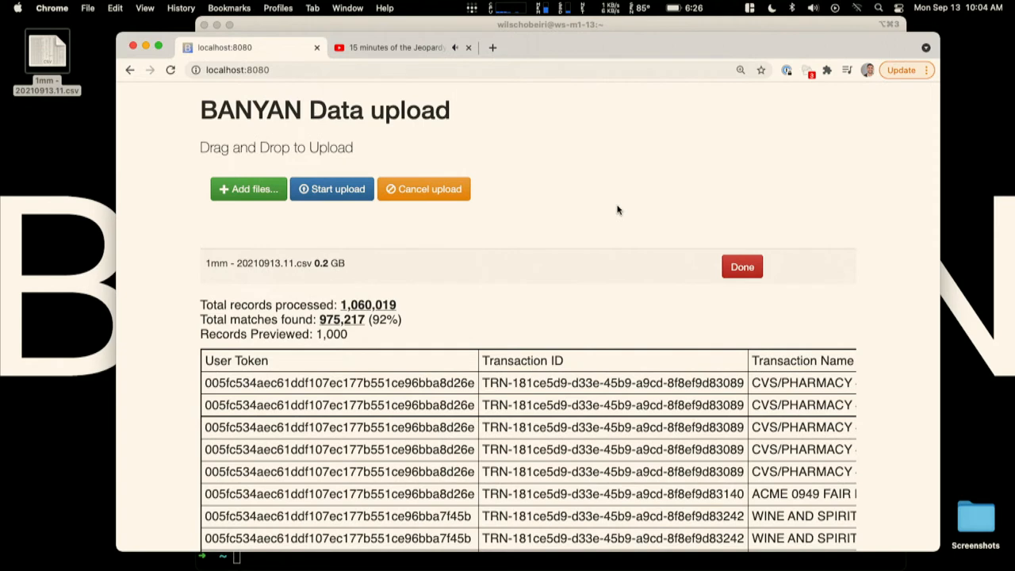
mouse_move(660, 349)
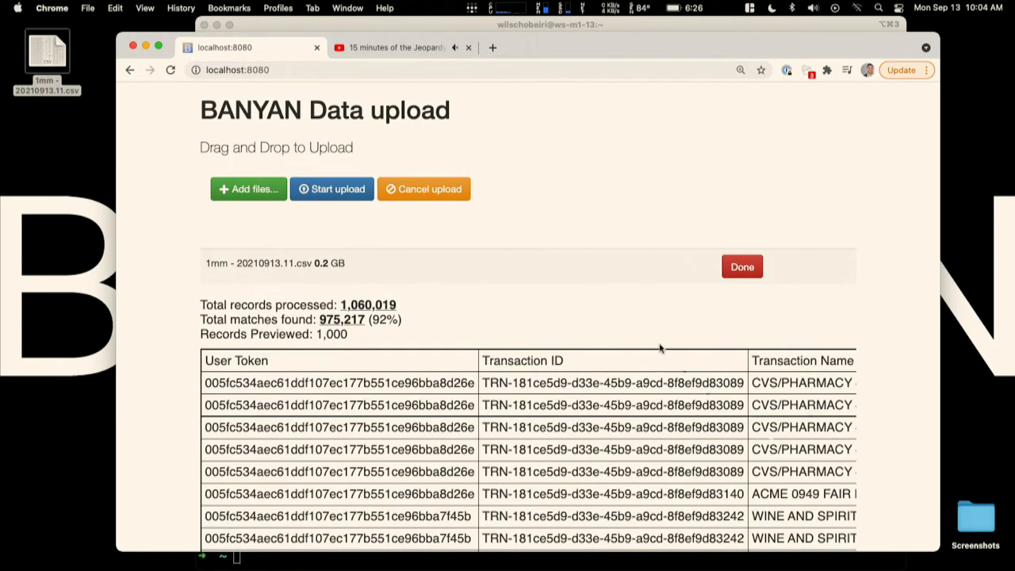
mouse_move(628, 141)
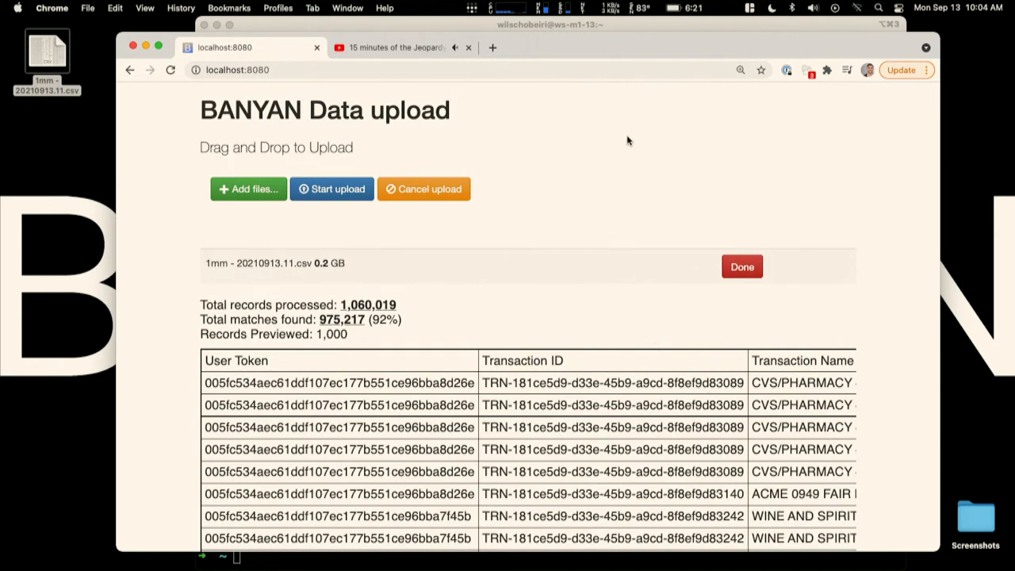
mouse_move(625, 160)
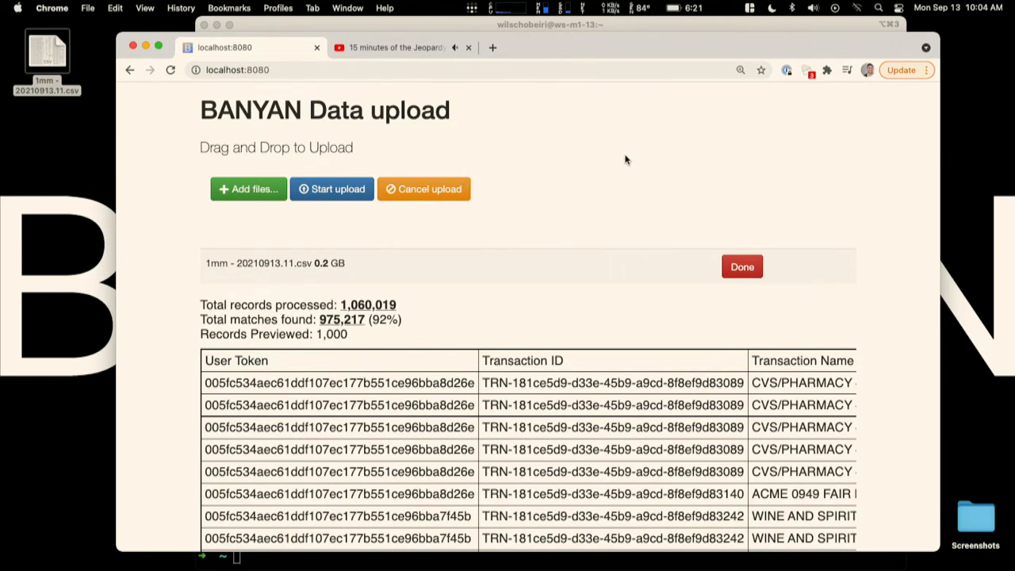
click(393, 47)
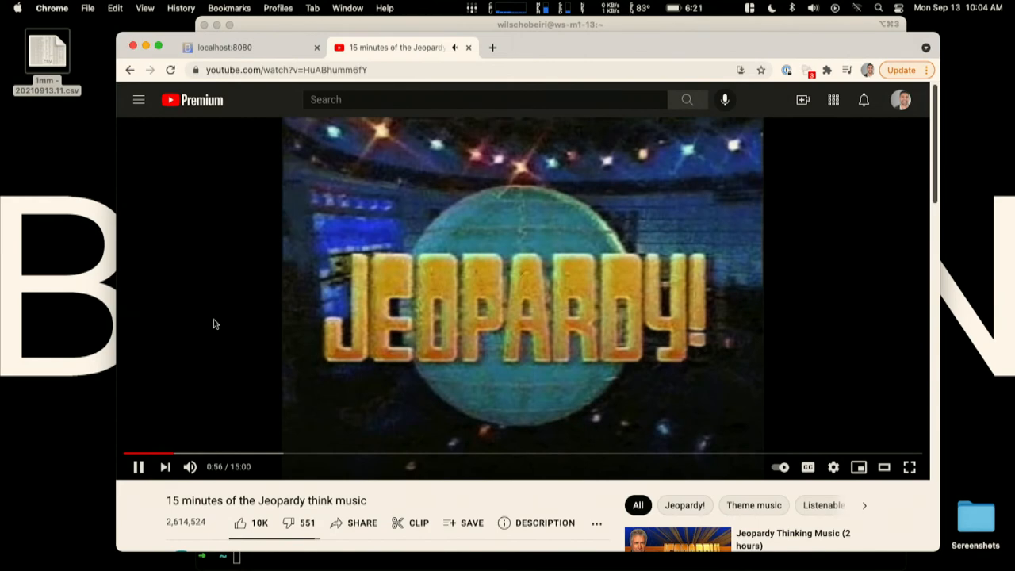
click(225, 47)
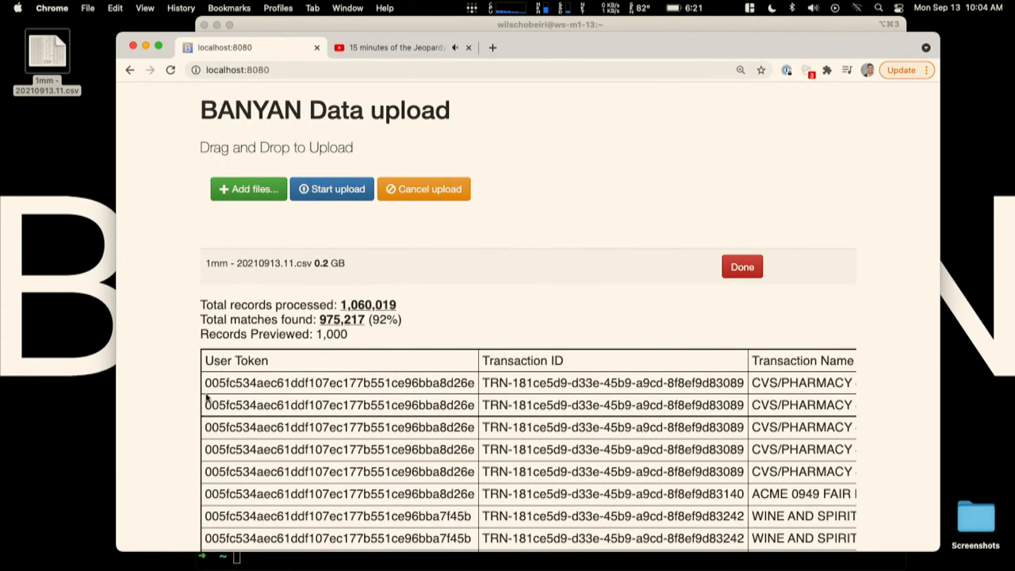
mouse_move(208, 398)
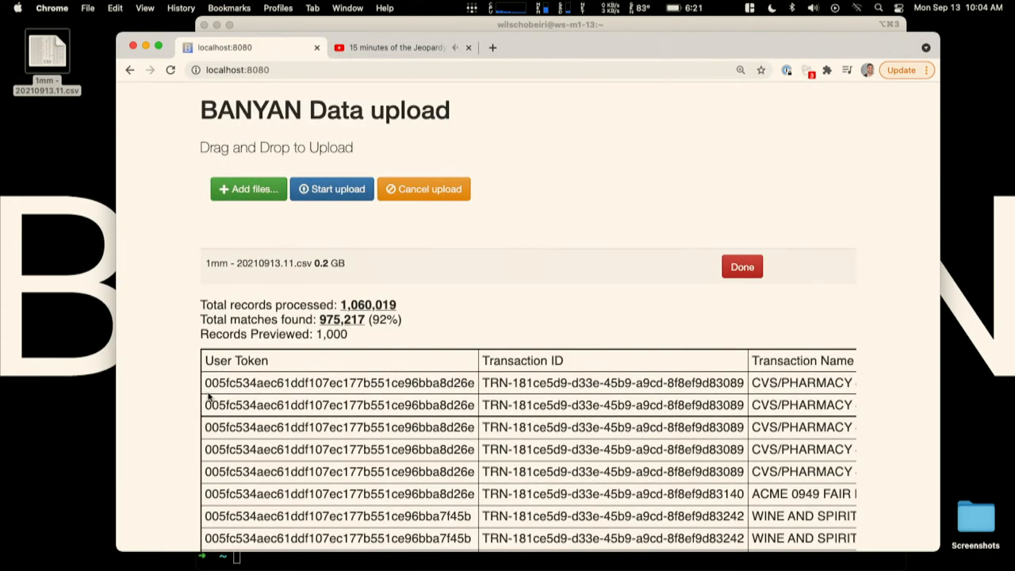
Scroll the preview table to the State, Zip Code, Item Description, UPC and Price columns.
scroll(down, 3)
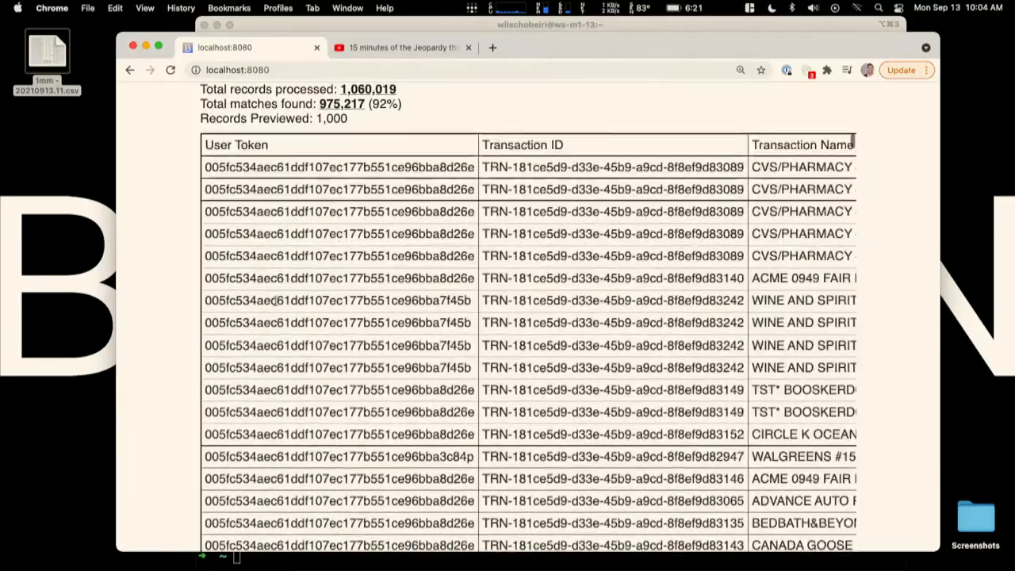
scroll(up, 3)
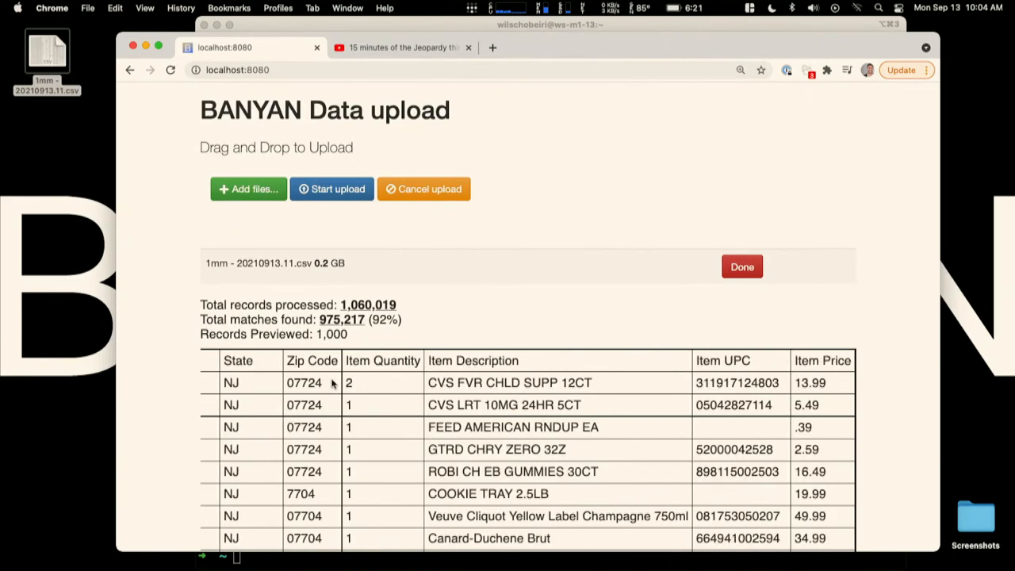
scroll(down, 3)
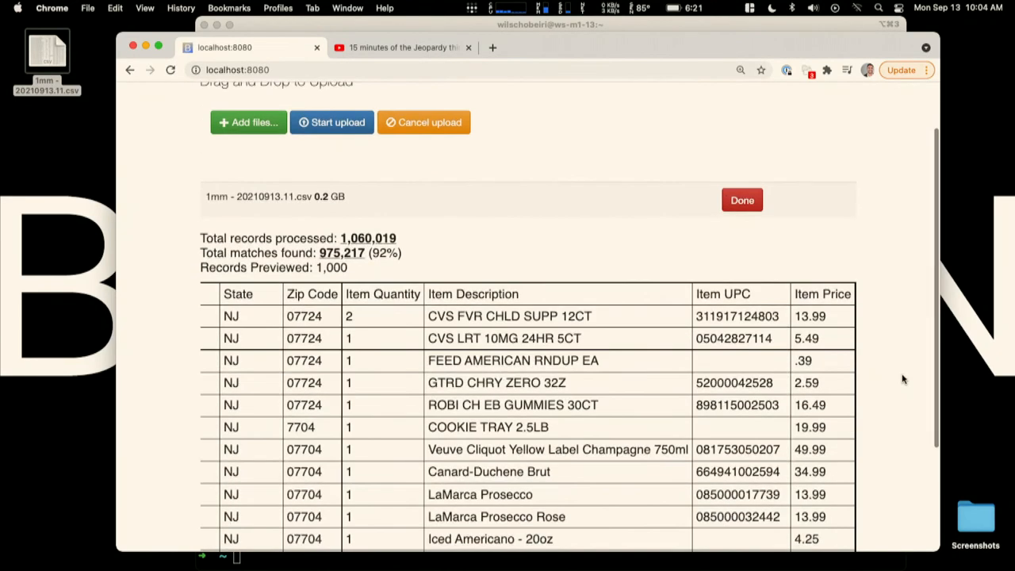